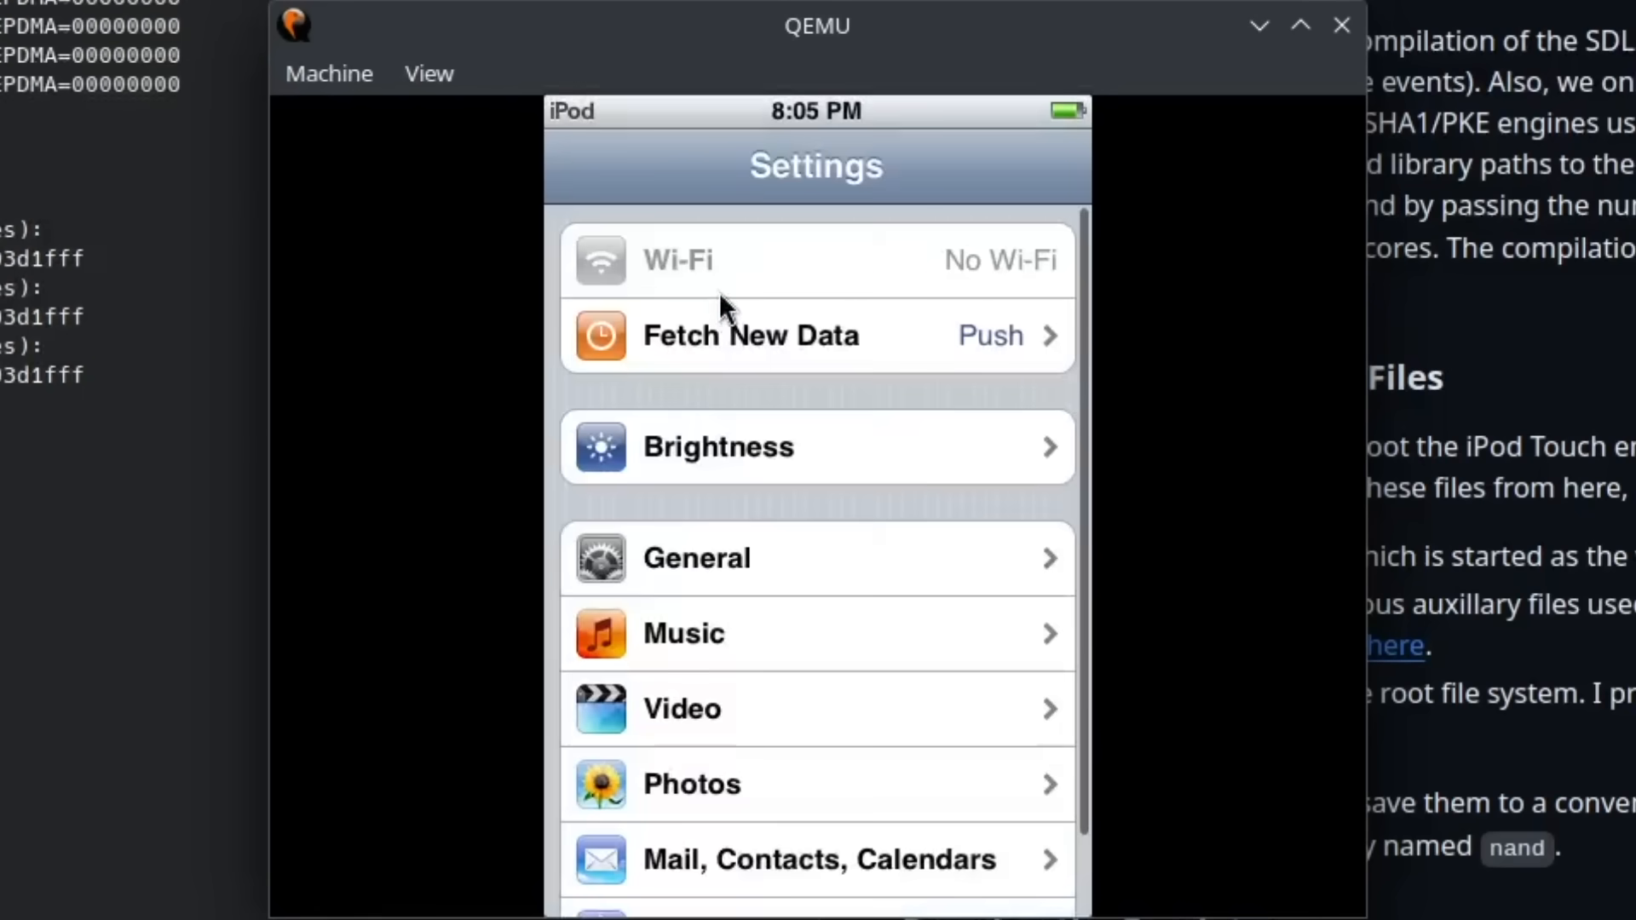
mouse_move(1122, 306)
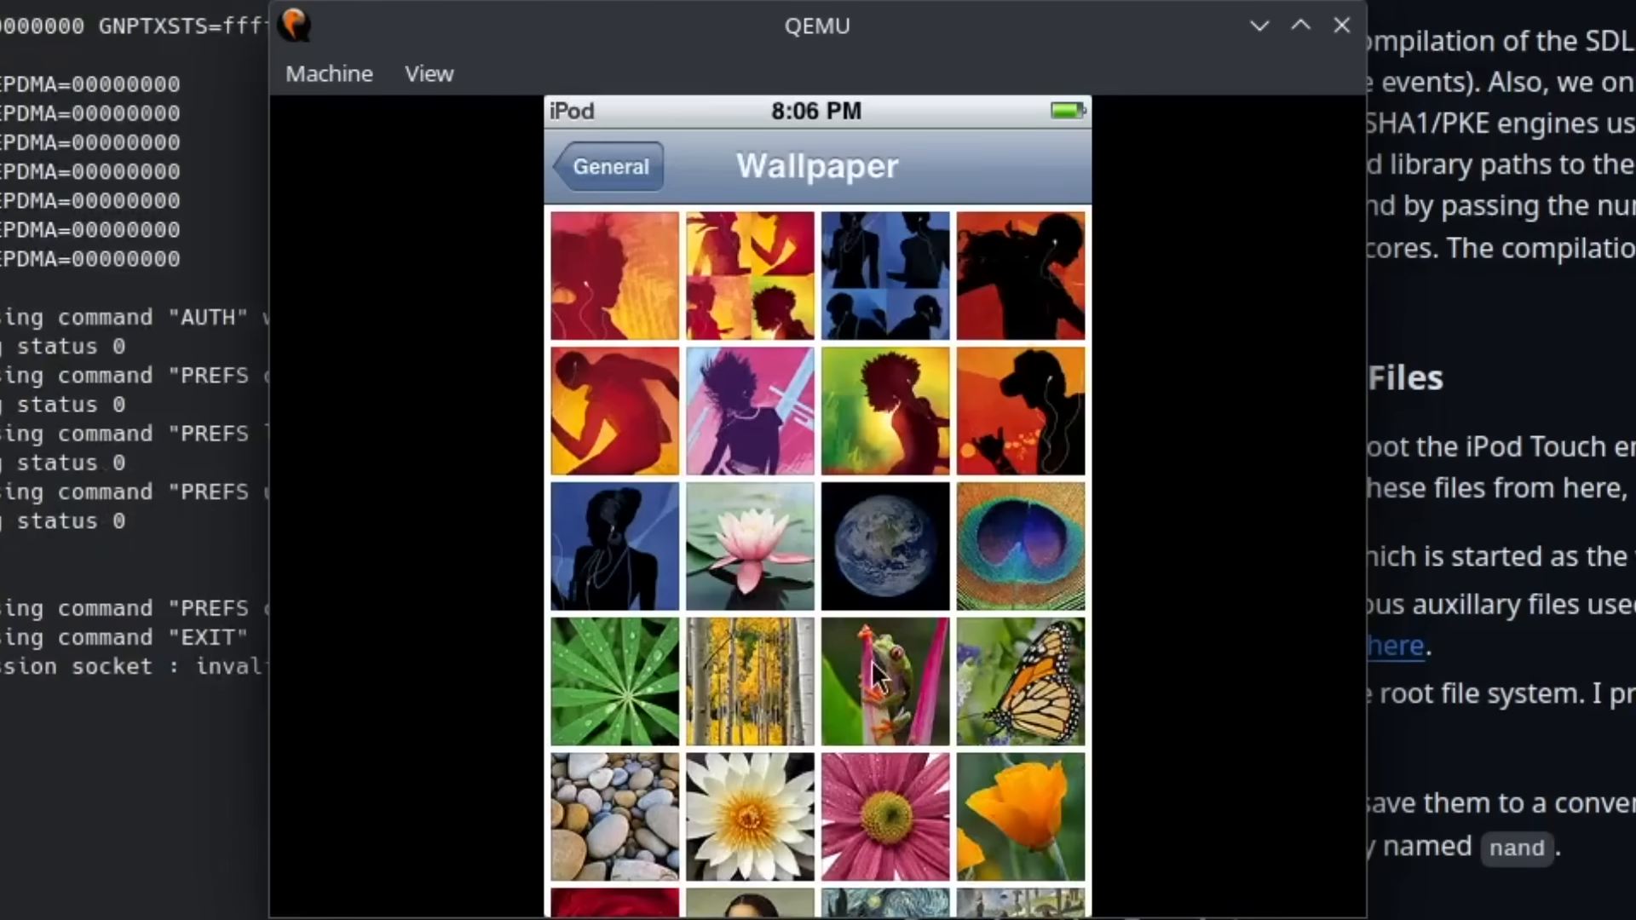
Preview and apply the Earth image as wallpaper, then go back to Settings
left_click(883, 544)
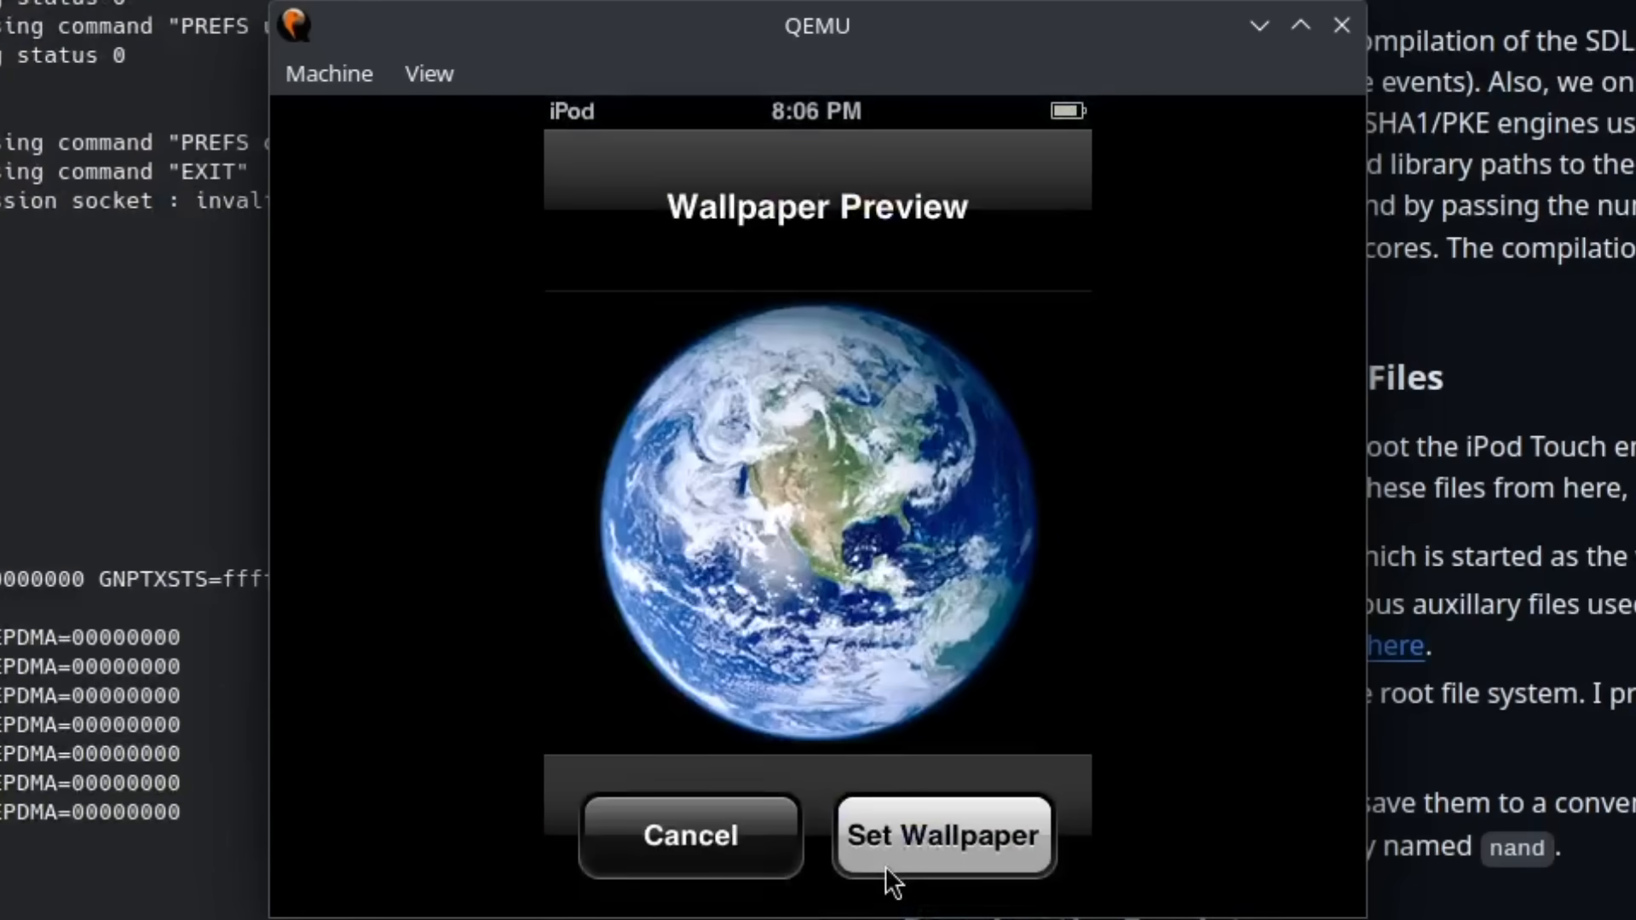
left_click(940, 835)
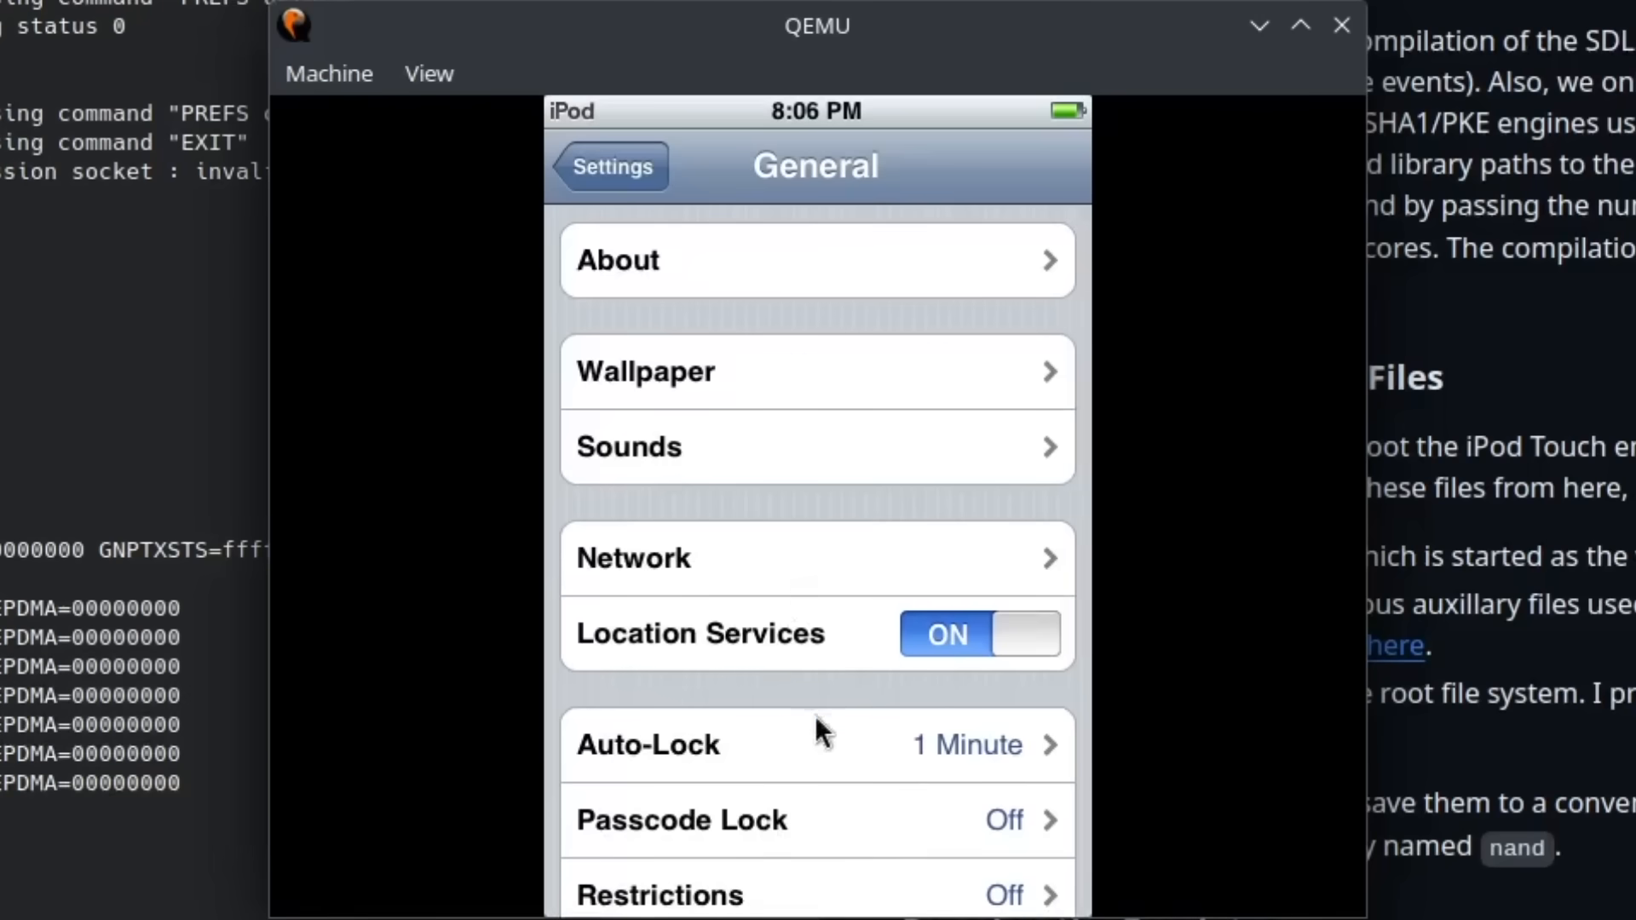
scroll("down", 3)
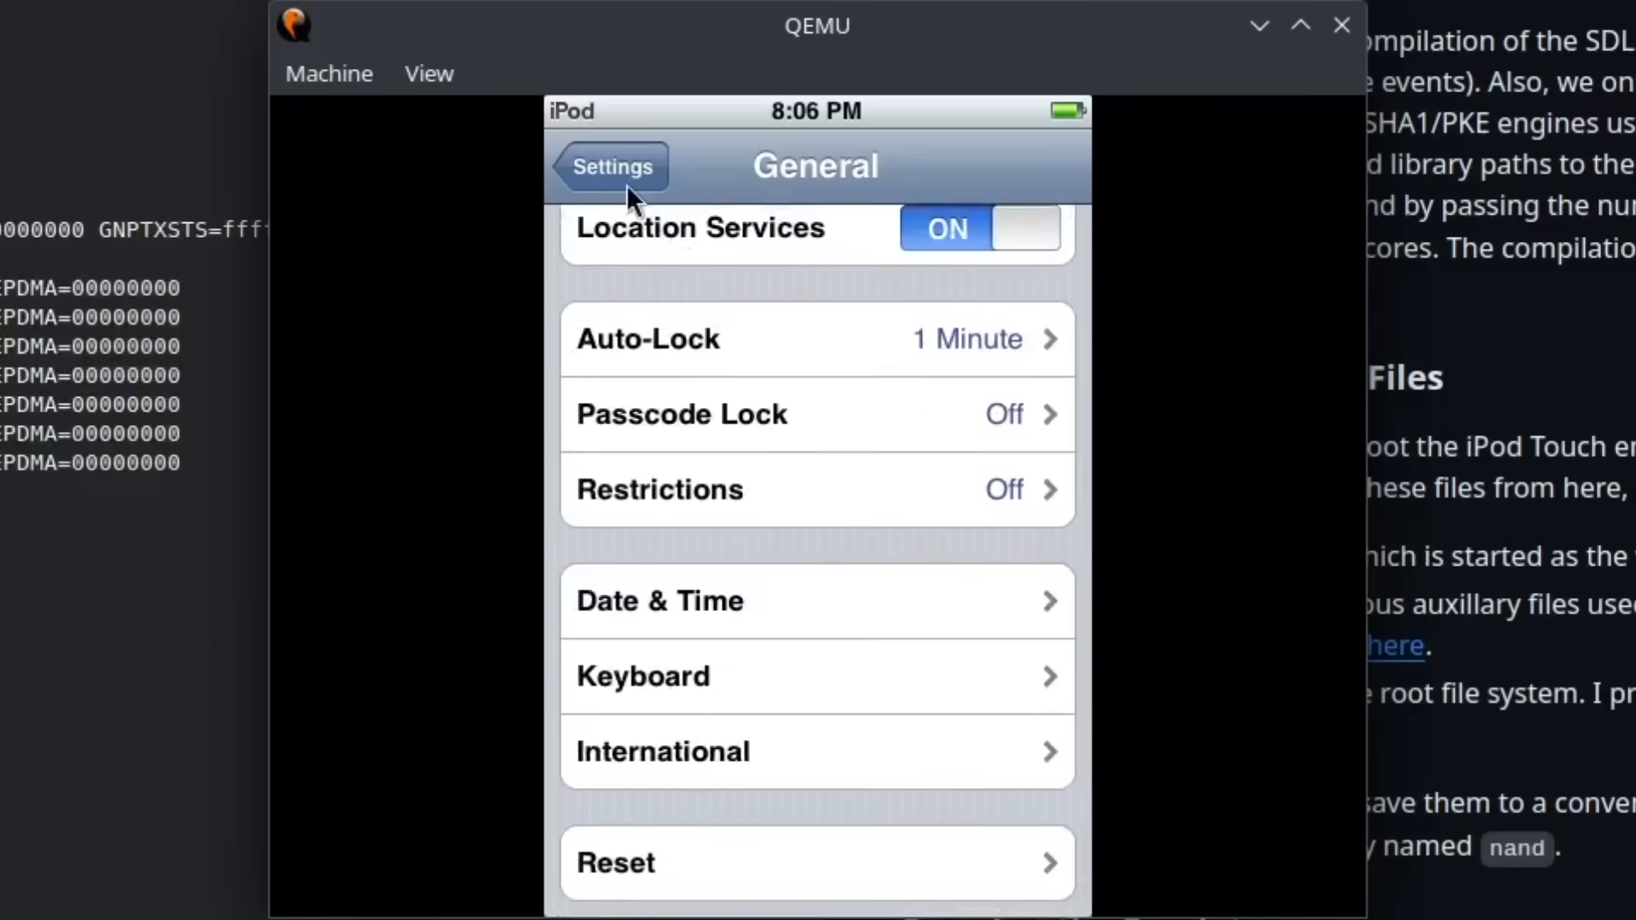
left_click(612, 166)
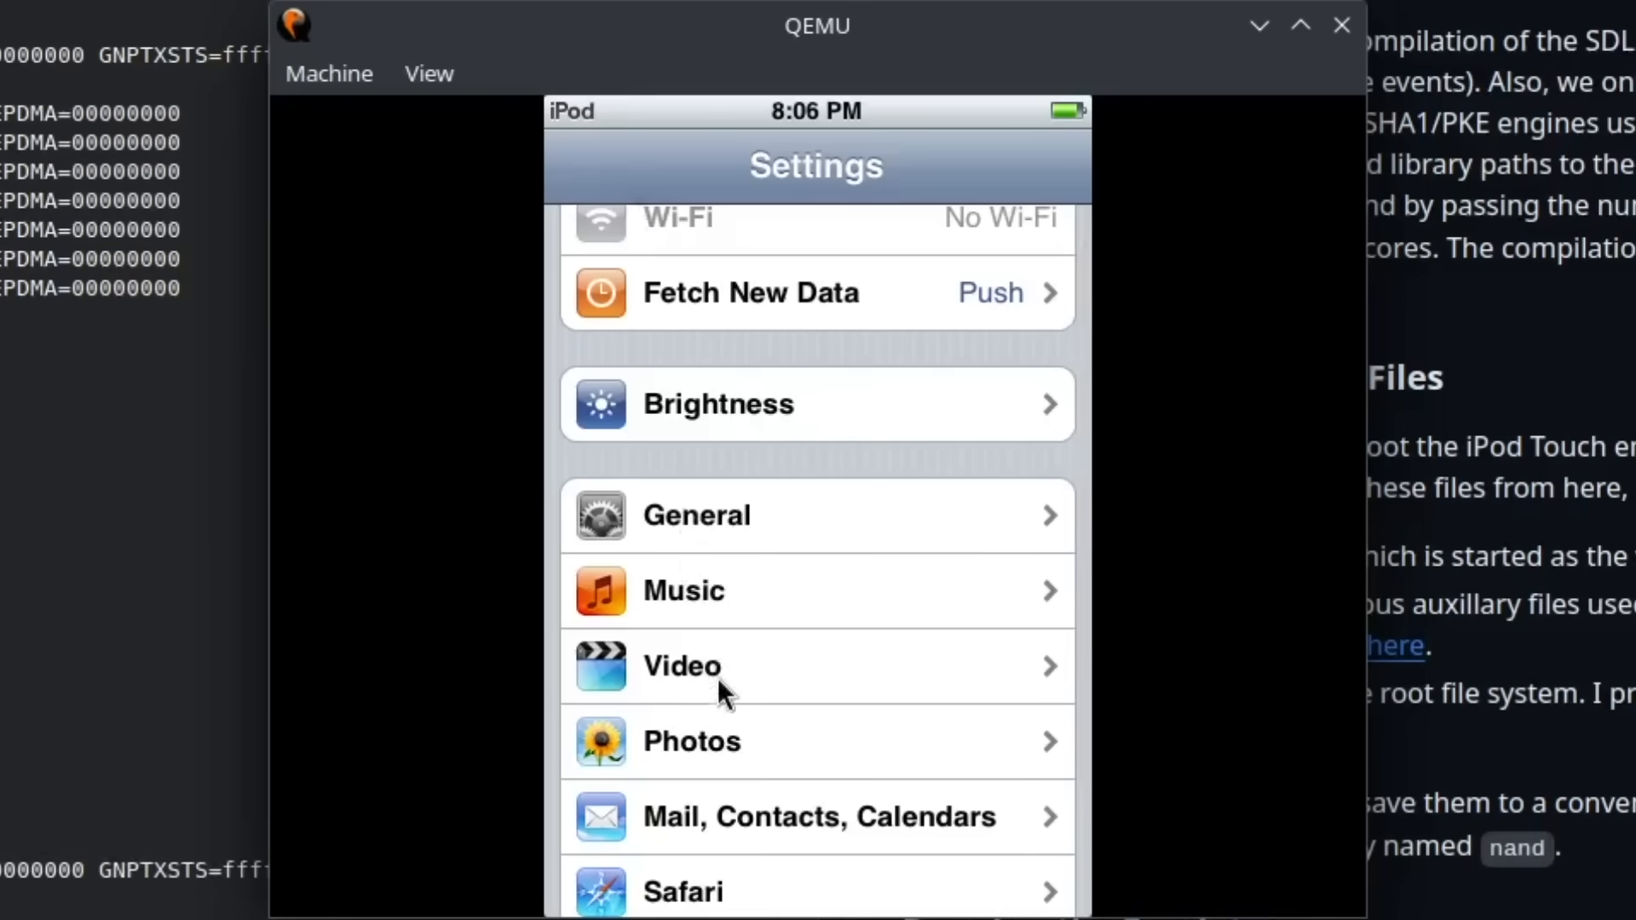
Check the Safari settings page, then return to the main Settings list
left_click(683, 889)
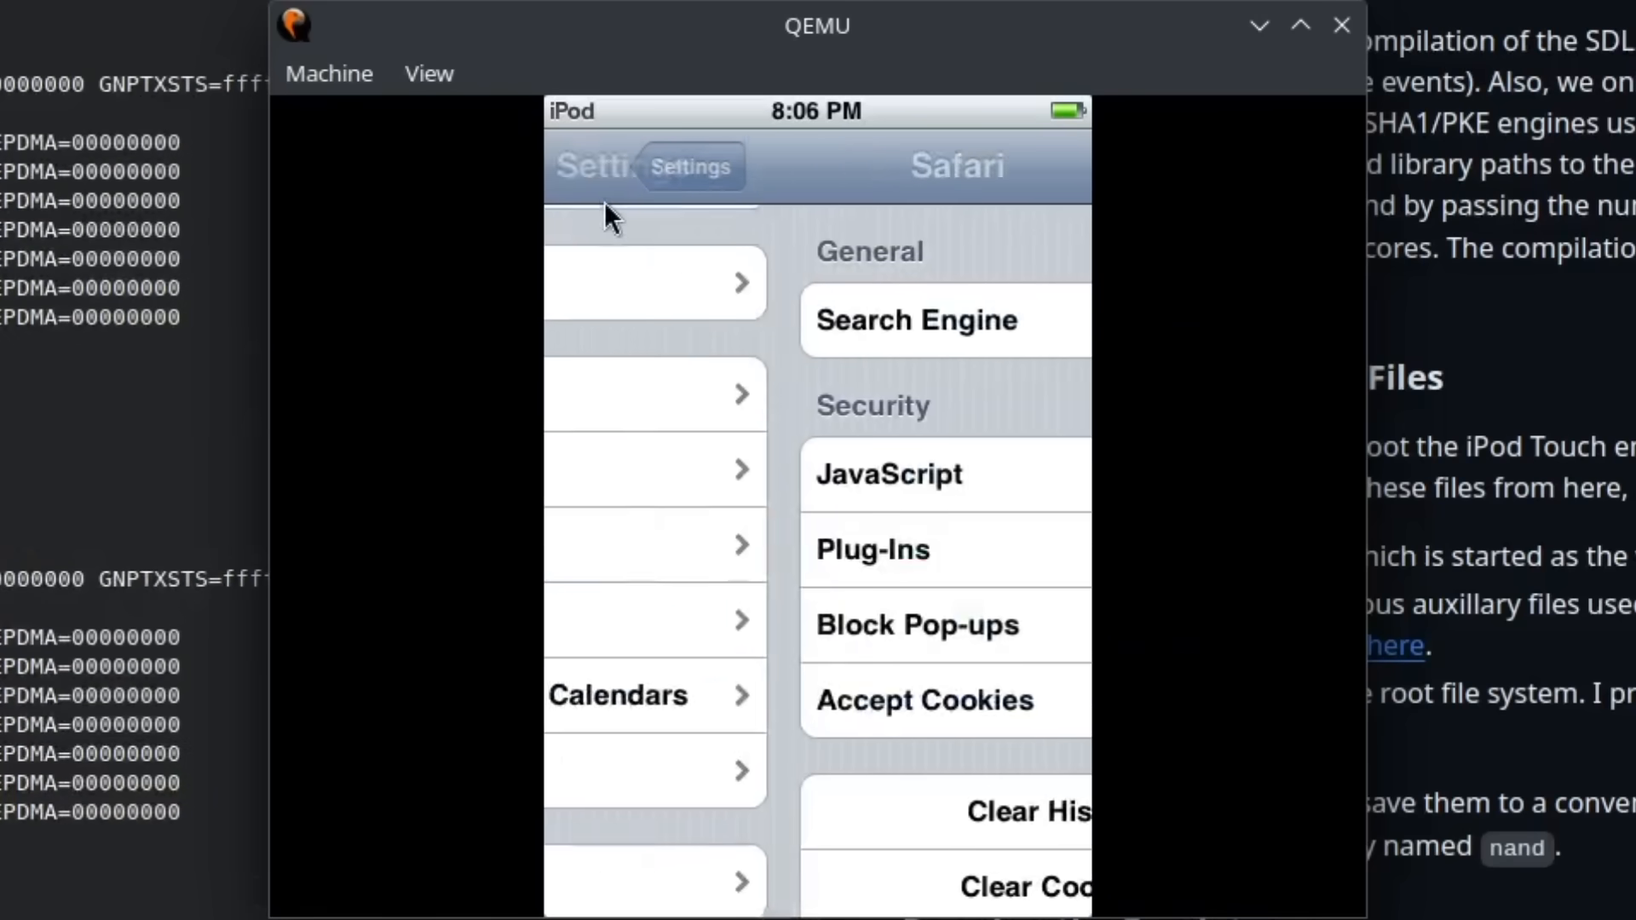
left_click(688, 166)
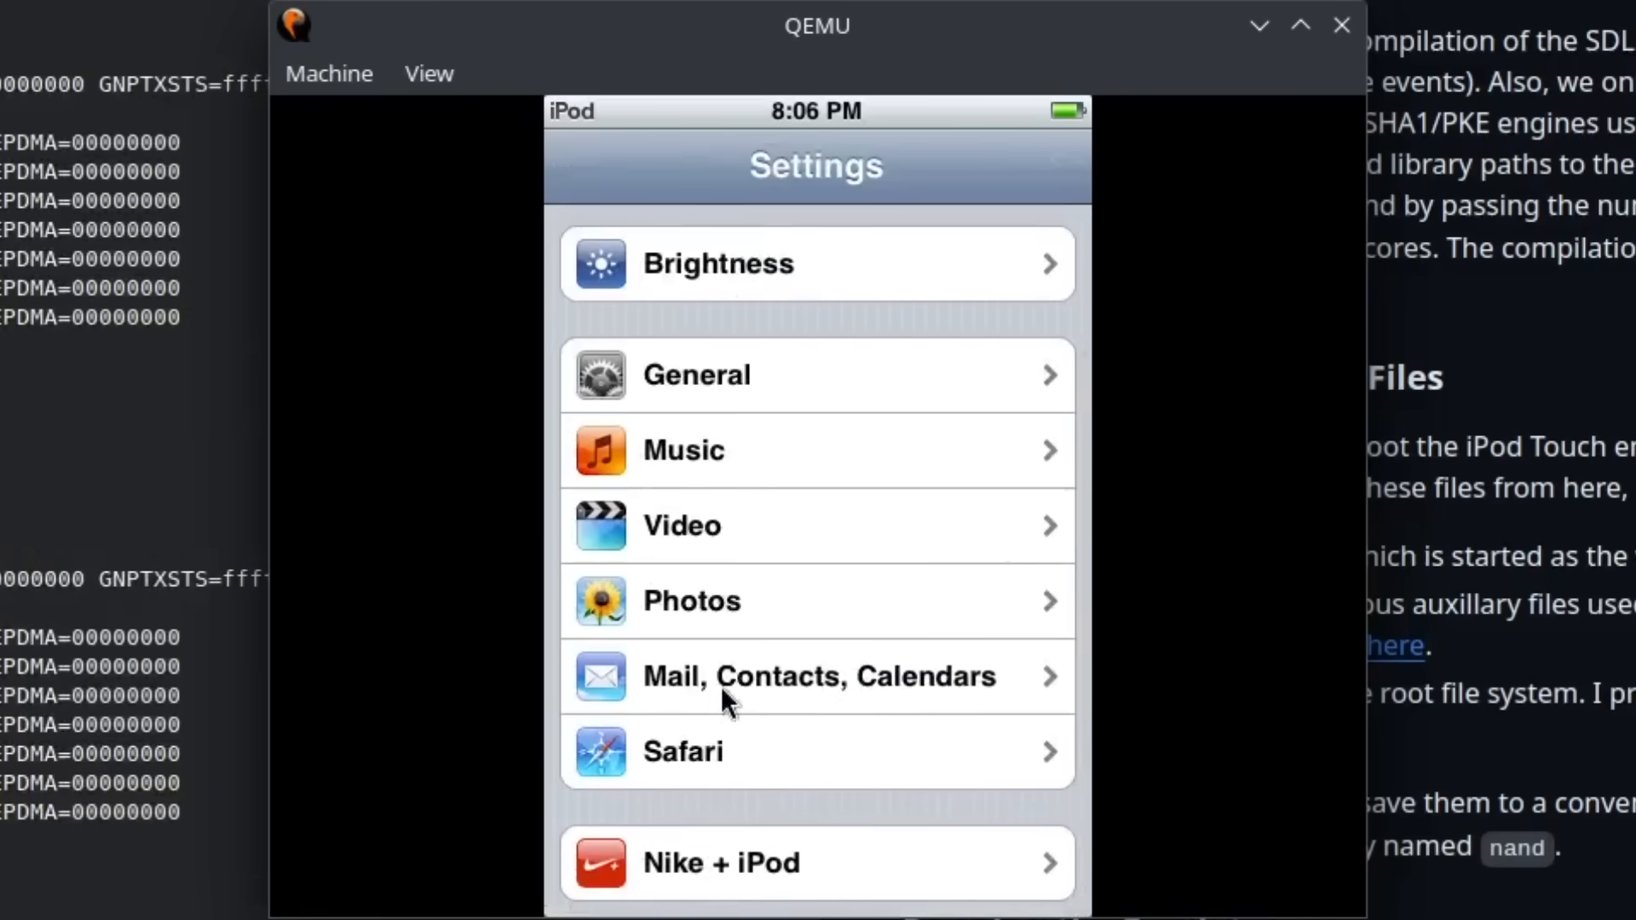
left_click(818, 676)
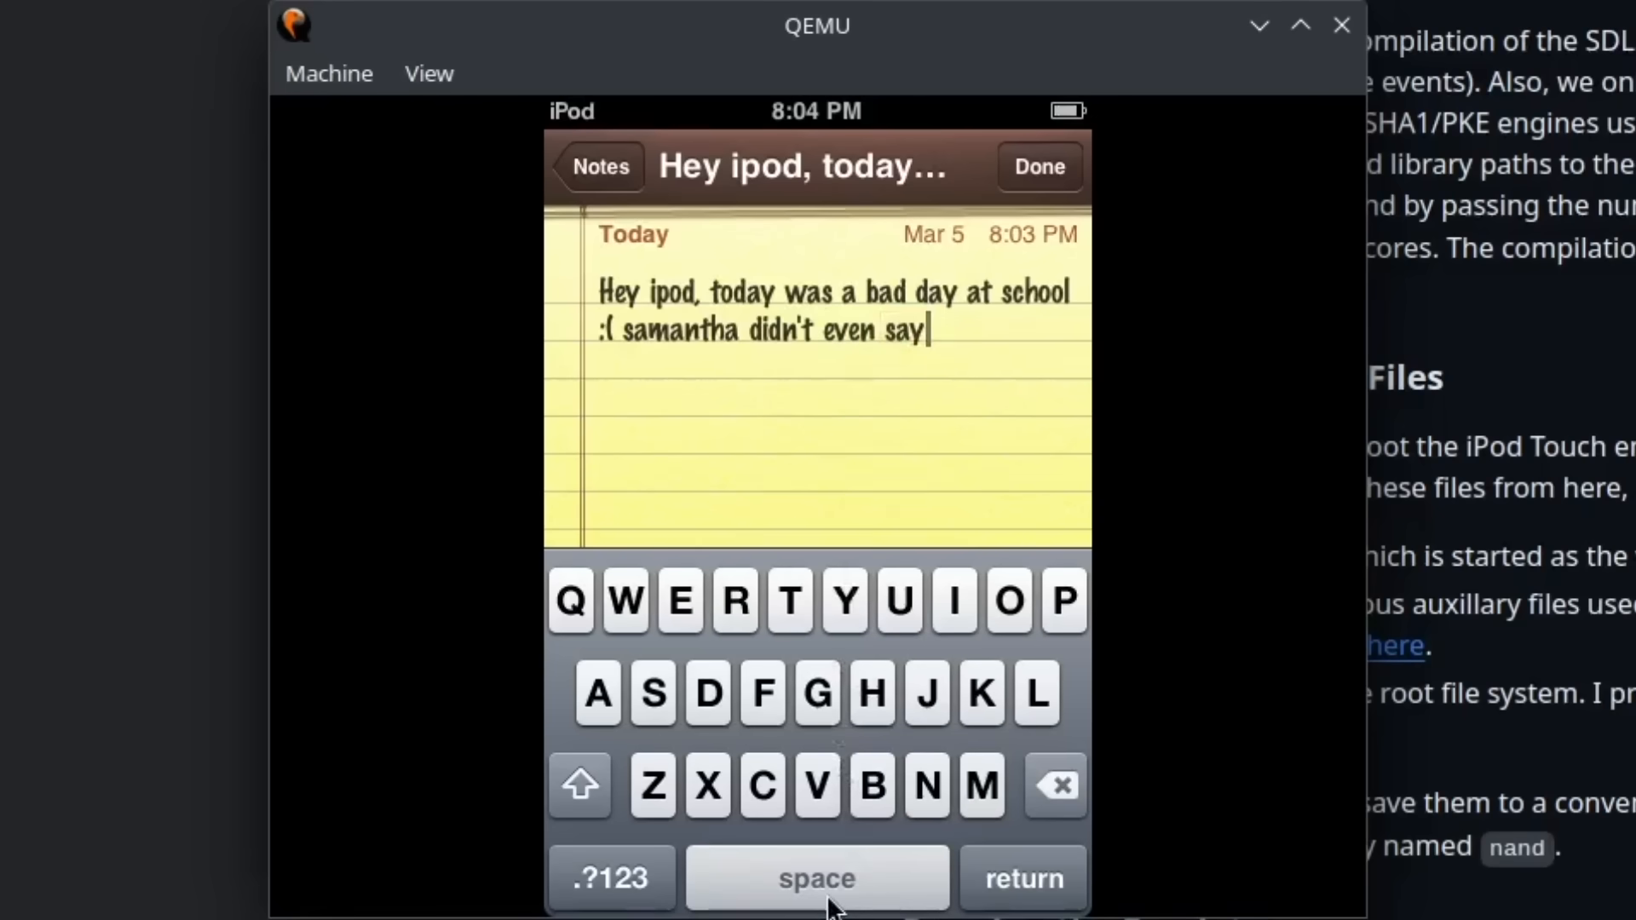
Scroll down on the emulated iPod while writing the bad-day-at-school note
scroll("down", 3)
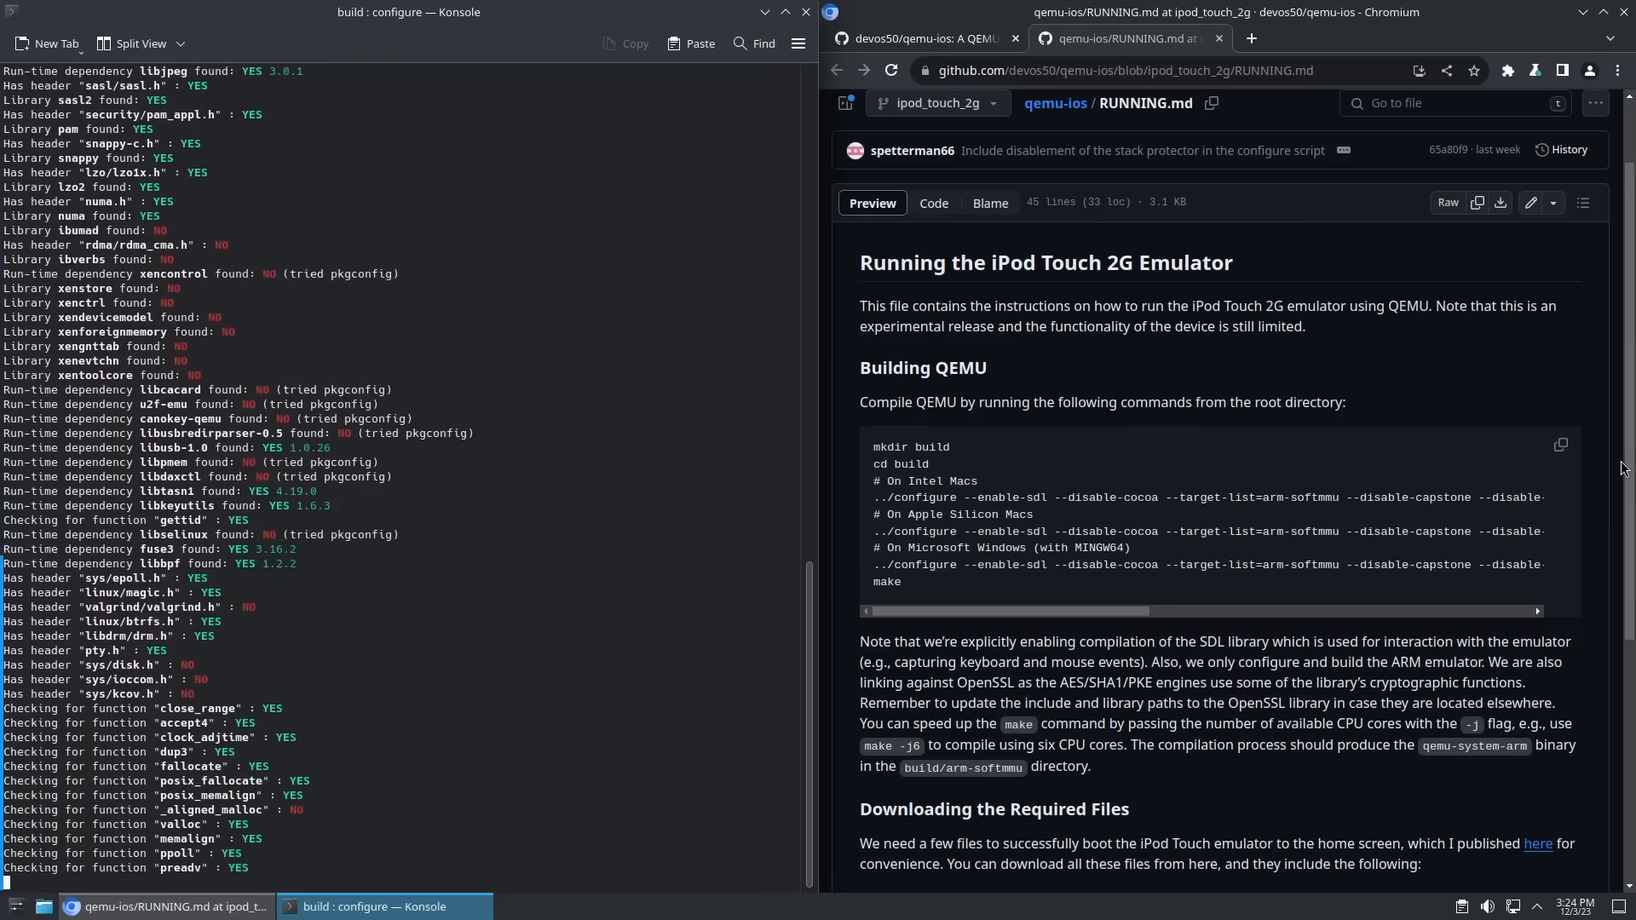
Scroll through the ../configure dependency-check output in Konsole
scroll("down", 3)
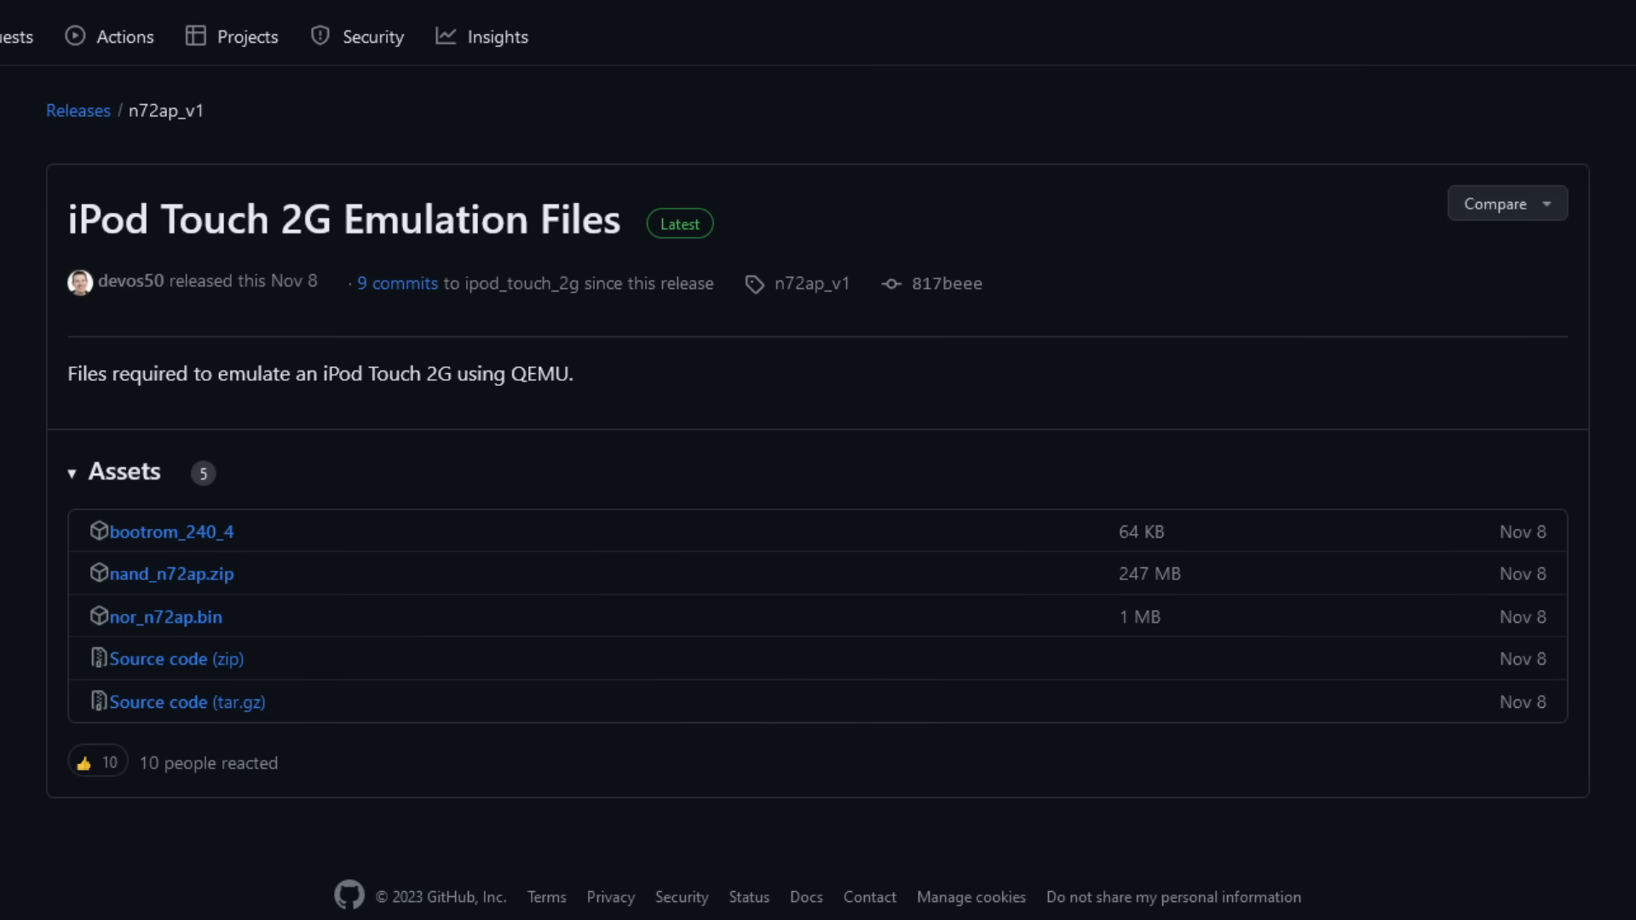
Scroll the n72ap_v1 release assets, then the devos50/qemu-ios repository file listing
scroll("down", 3)
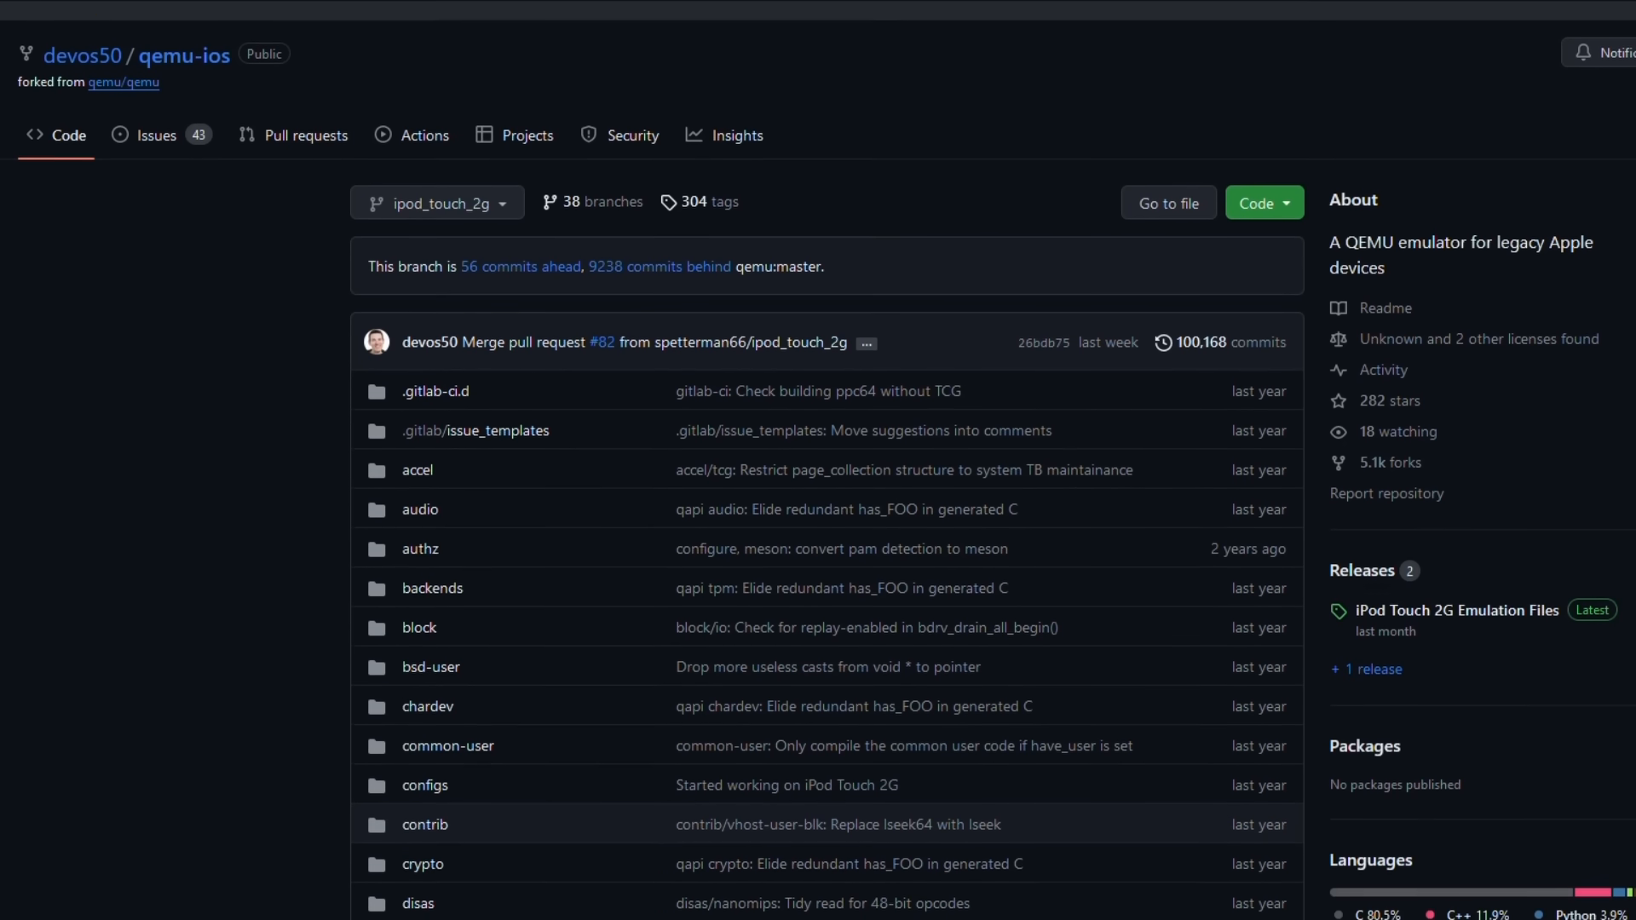
scroll("down", 3)
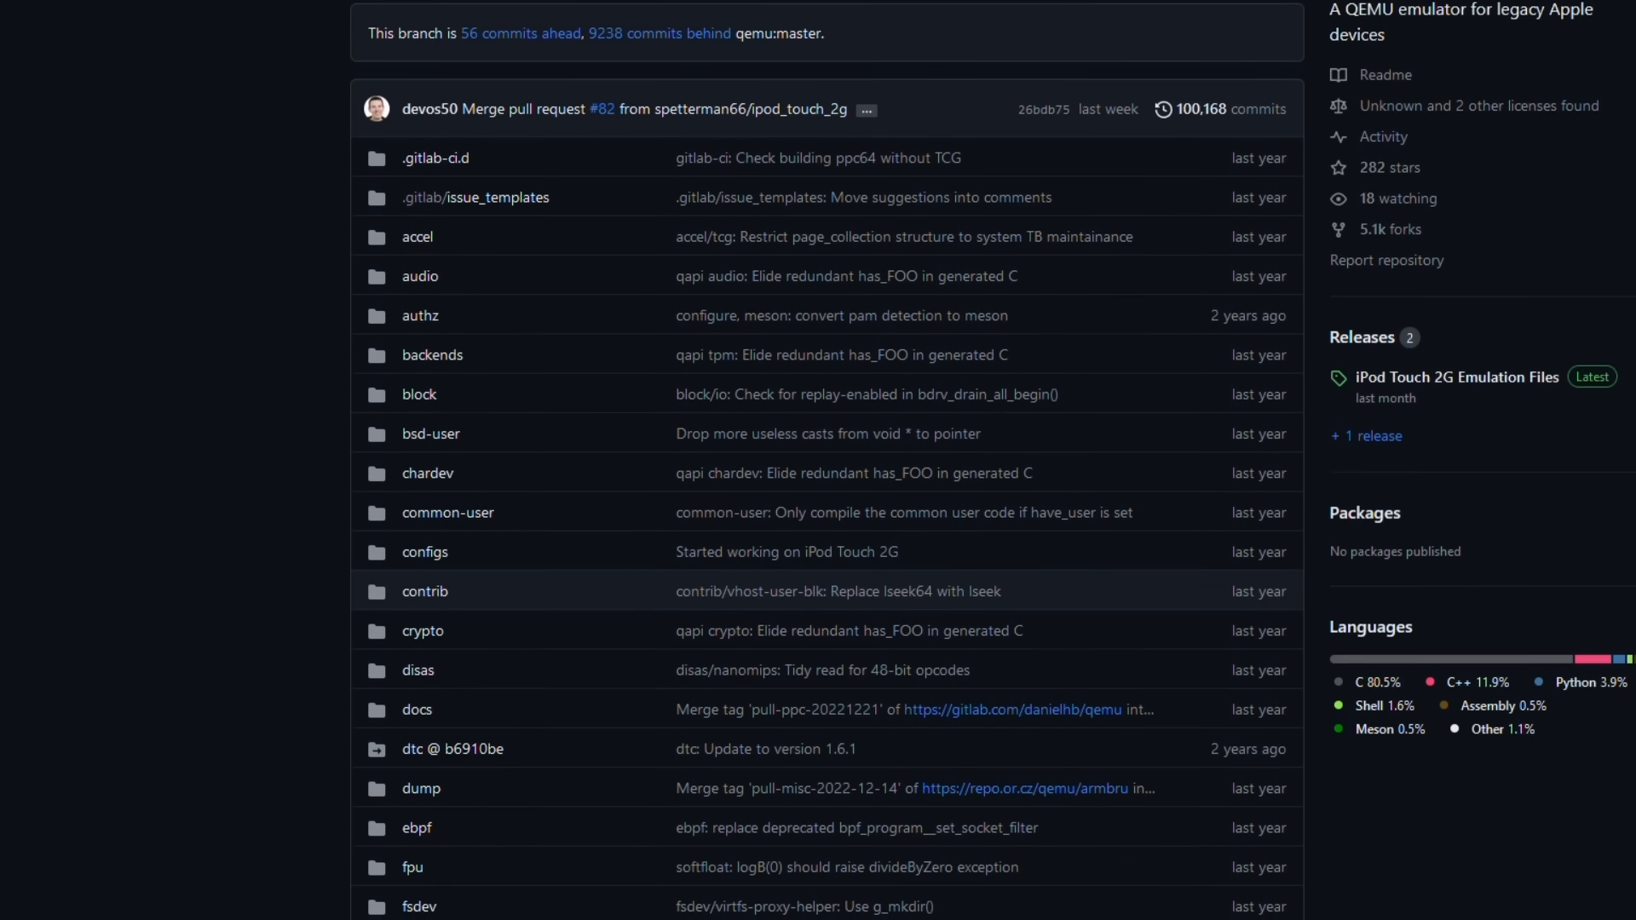
scroll("down", 3)
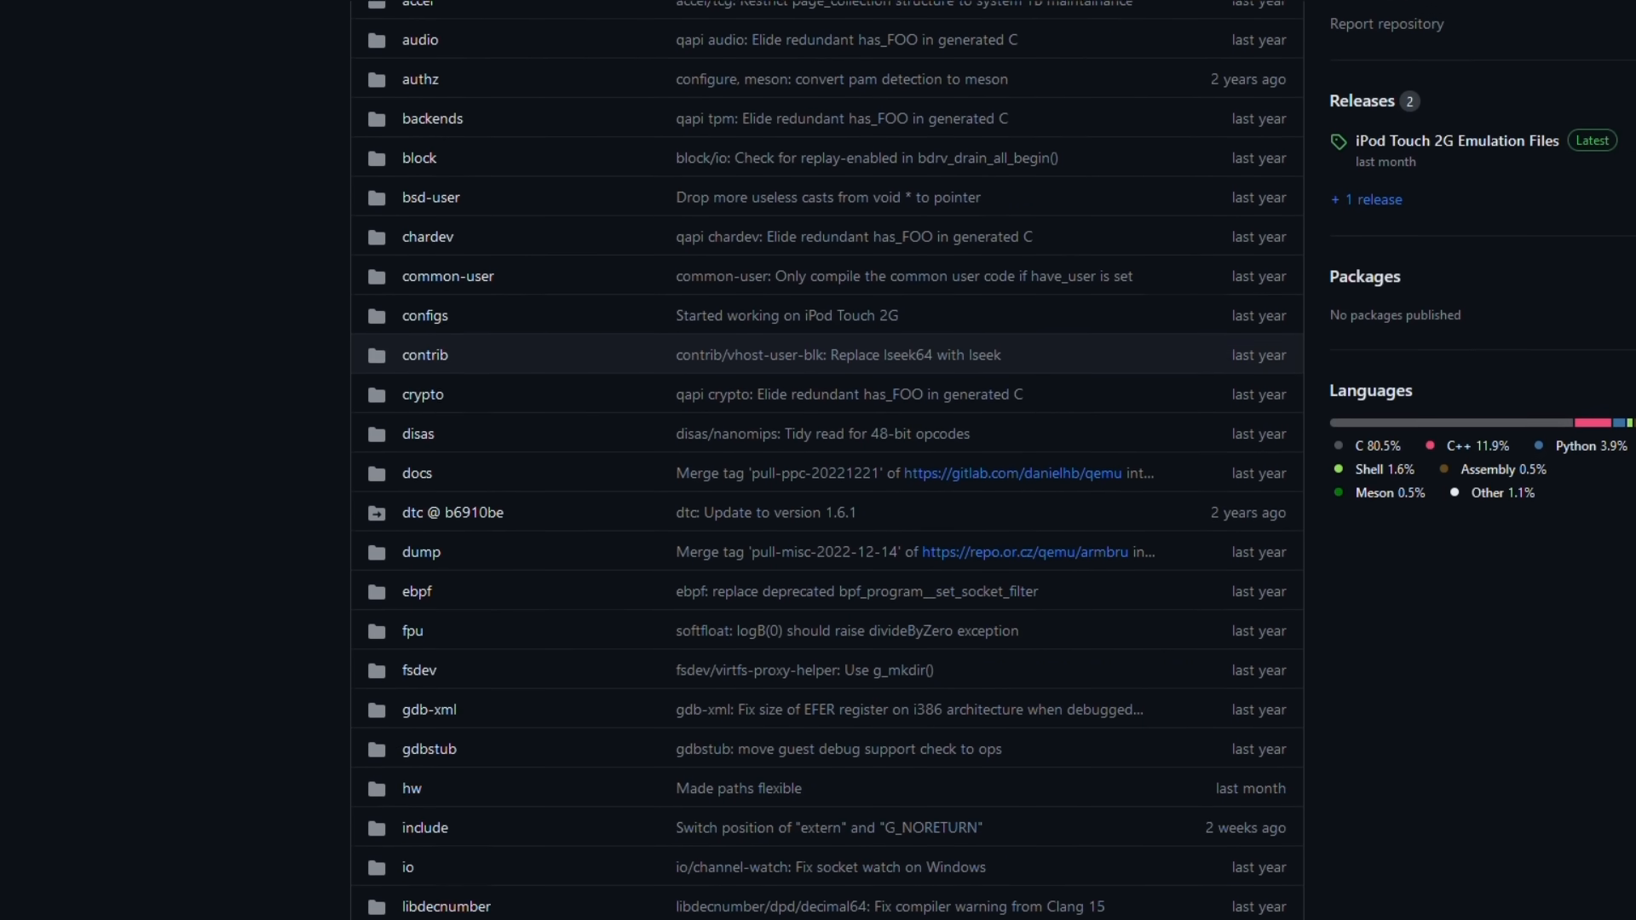